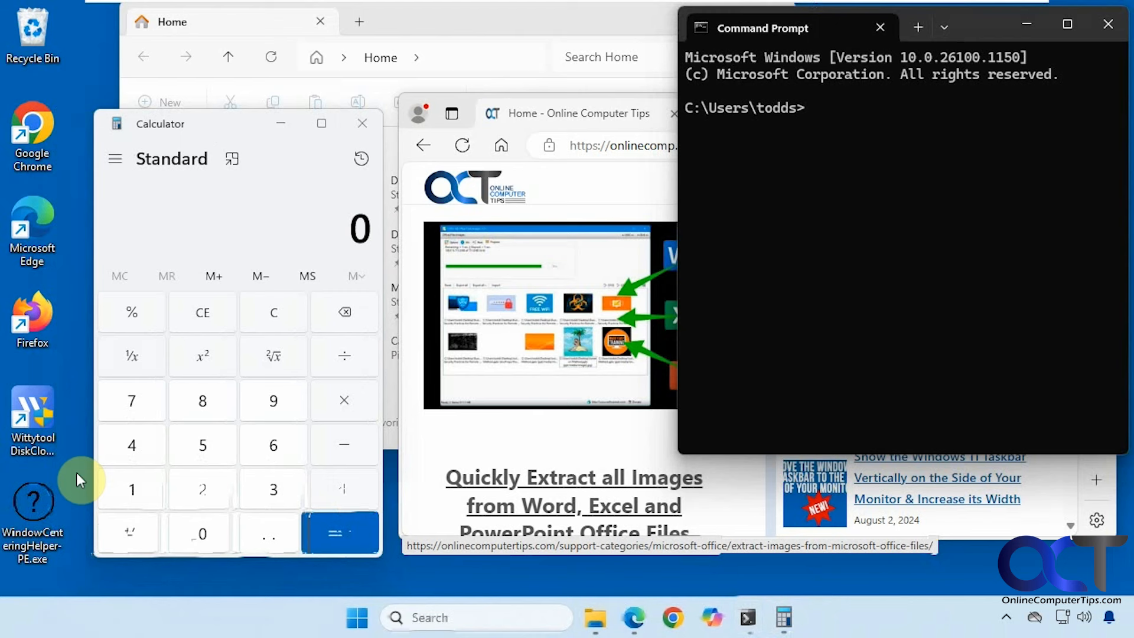
{"action": "mouse_move", "coordinate": [85, 521]}
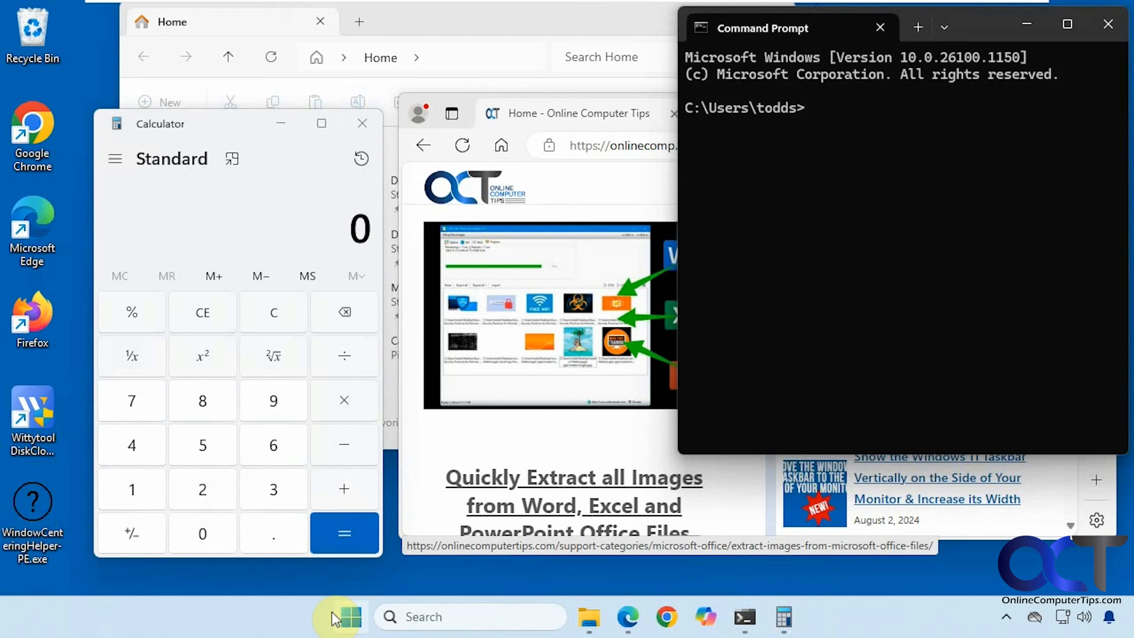
- Check the app list for the helper, then enter shell:startup in the Run dialog
{"action": "left_click", "coordinate": [351, 616]}
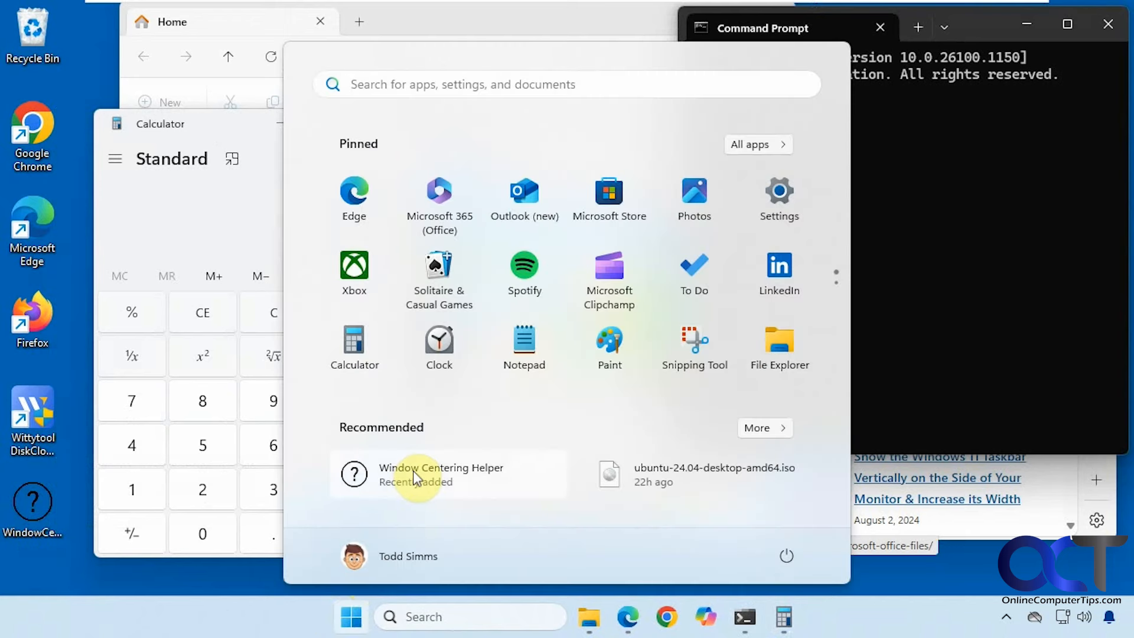
{"action": "mouse_move", "coordinate": [232, 613]}
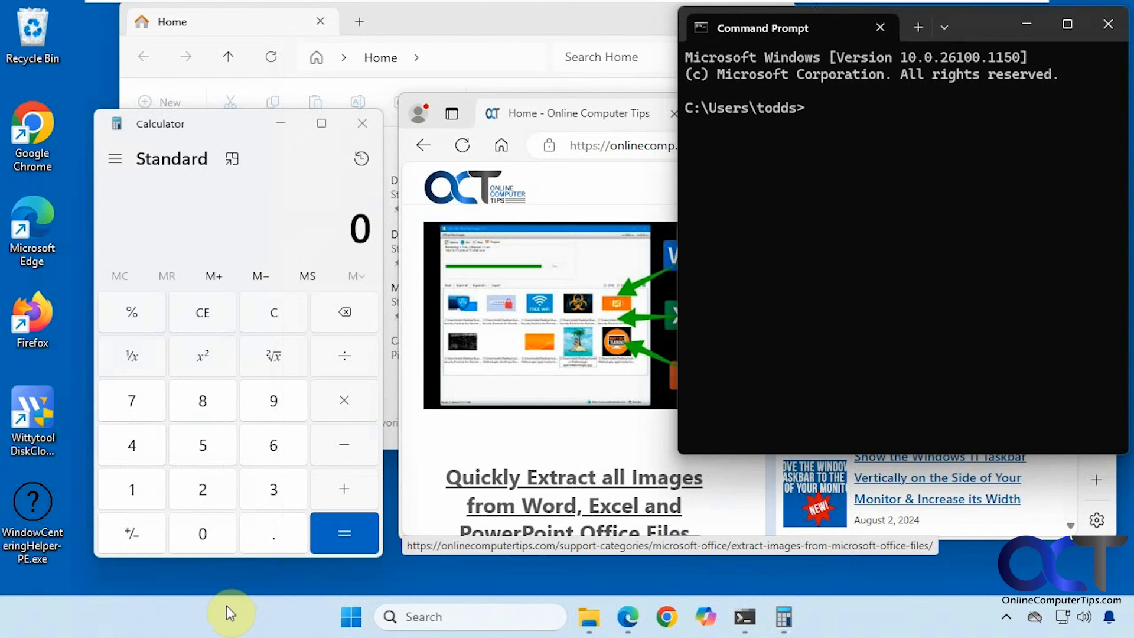
{"action": "mouse_move", "coordinate": [1007, 619]}
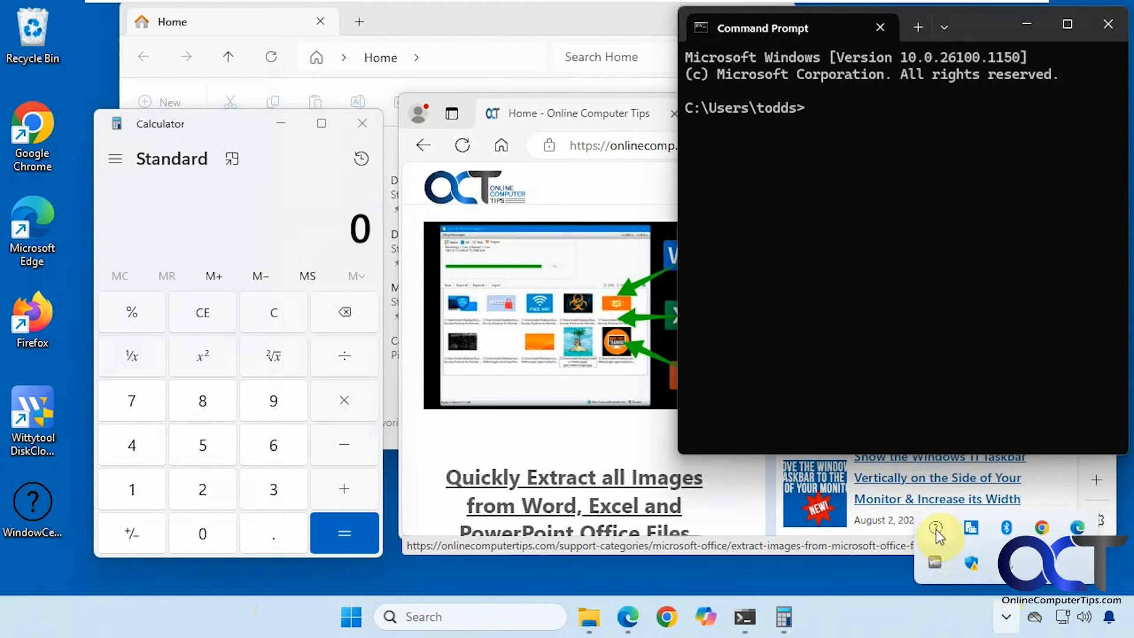
{"action": "mouse_move", "coordinate": [875, 618]}
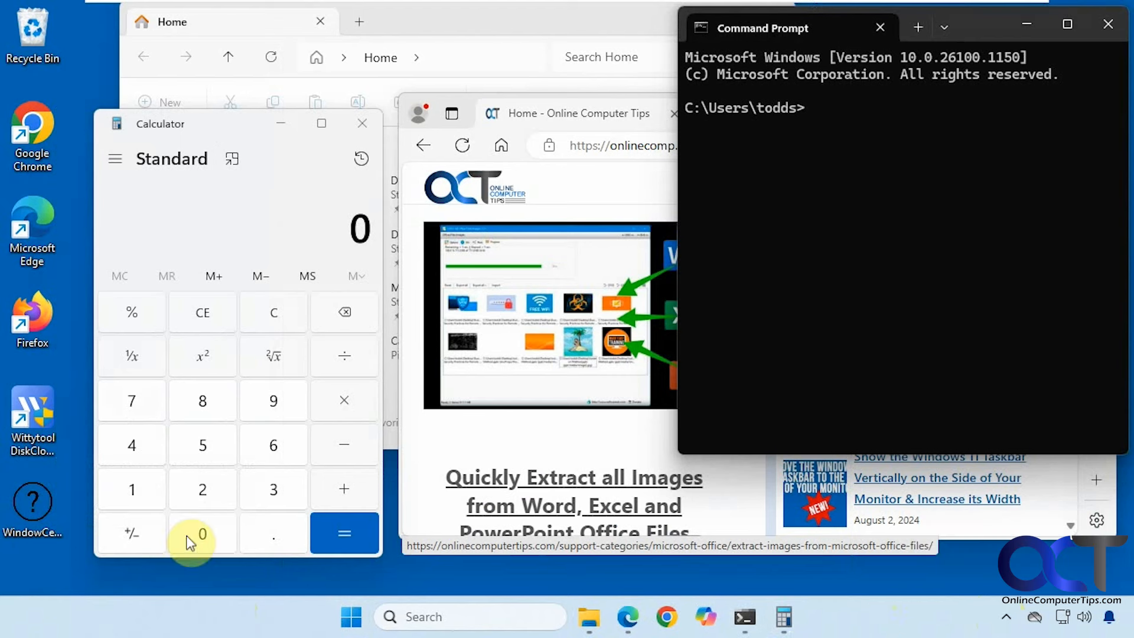
{"action": "mouse_move", "coordinate": [42, 515]}
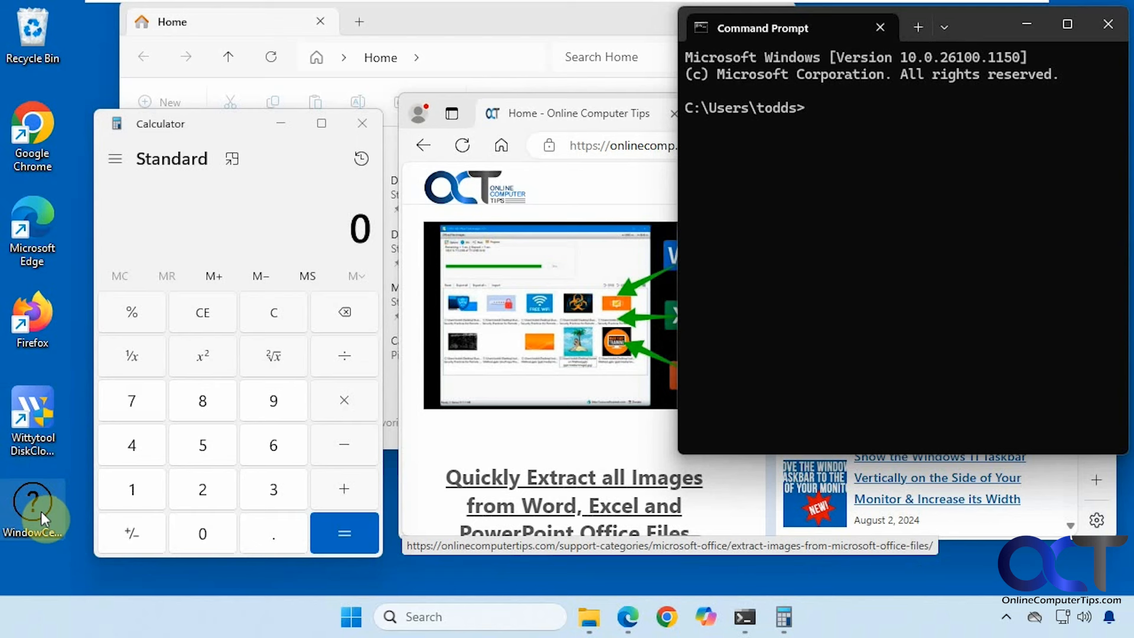
{"action": "mouse_move", "coordinate": [418, 616]}
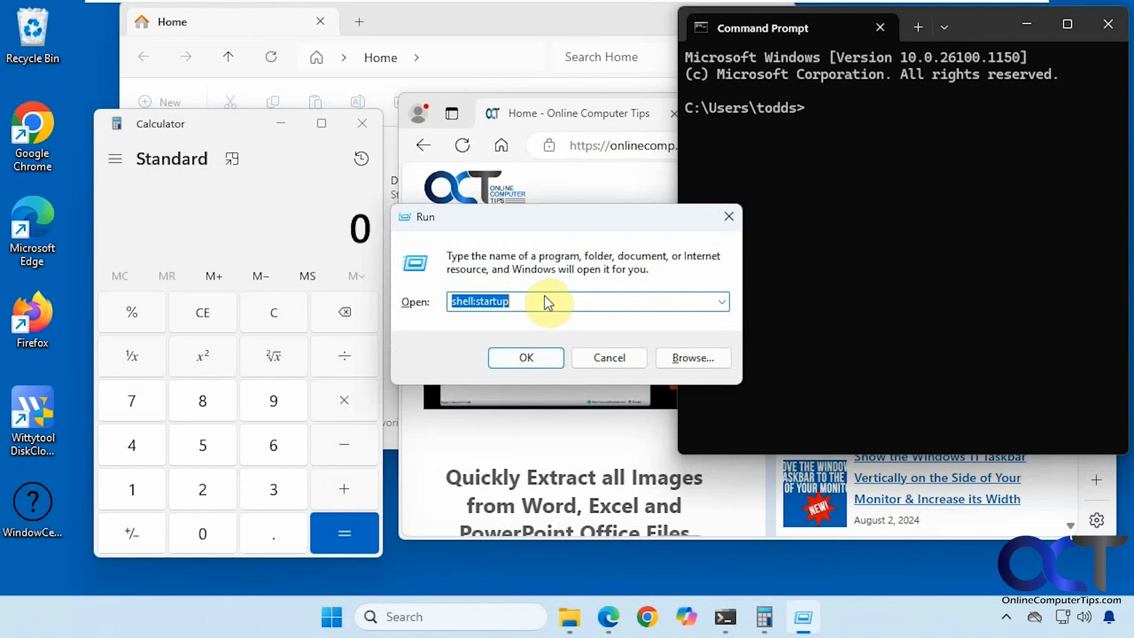
{"action": "left_click", "coordinate": [517, 302]}
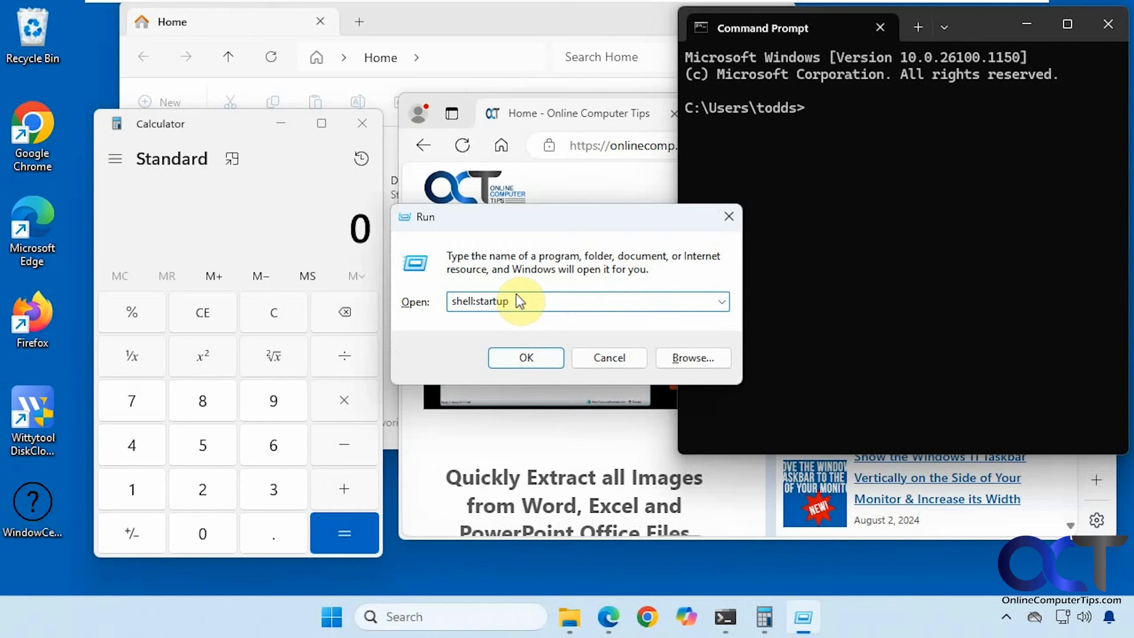
- Open the Startup folder, add a helper shortcut there, then delete that shortcut
{"action": "left_click", "coordinate": [525, 357]}
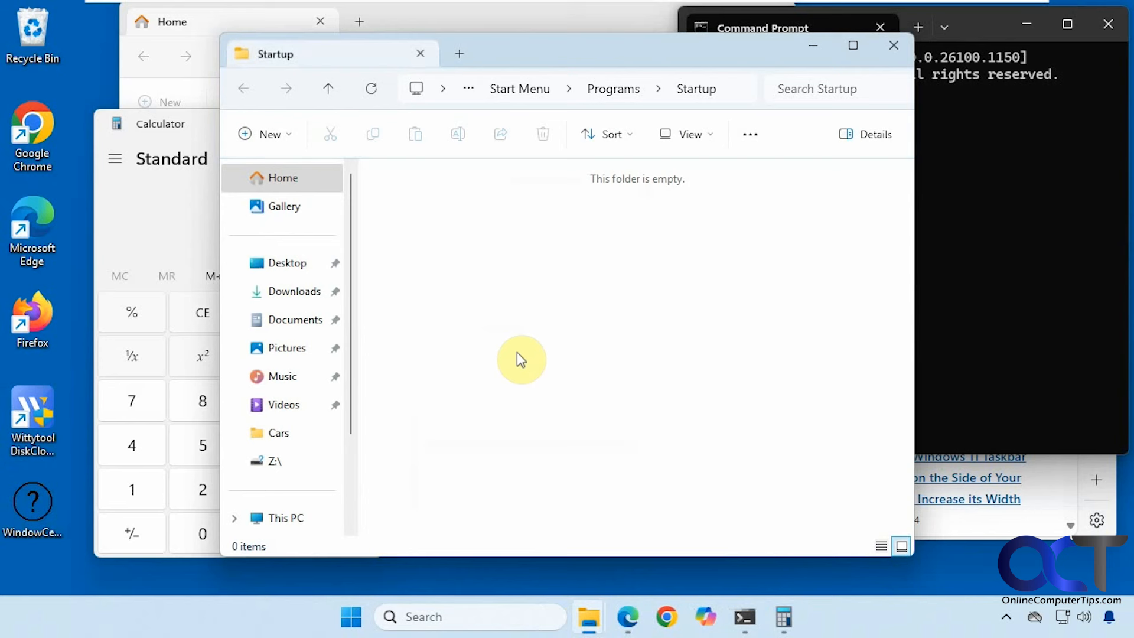
{"action": "left_click_drag", "start_coordinate": [520, 359], "coordinate": [567, 399]}
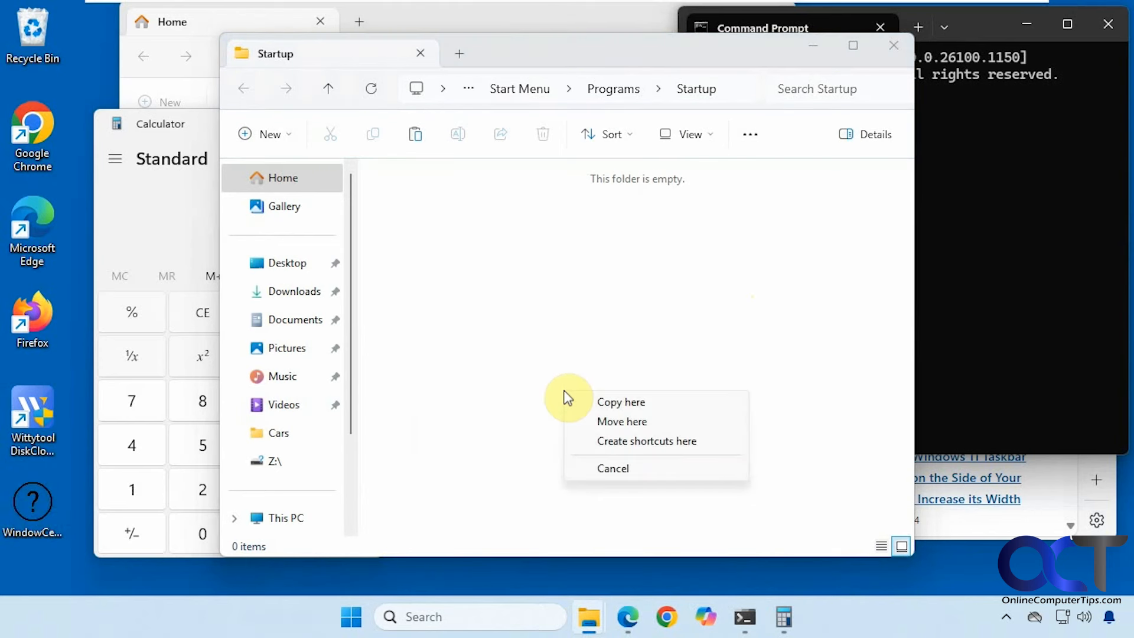
{"action": "left_click", "coordinate": [647, 440]}
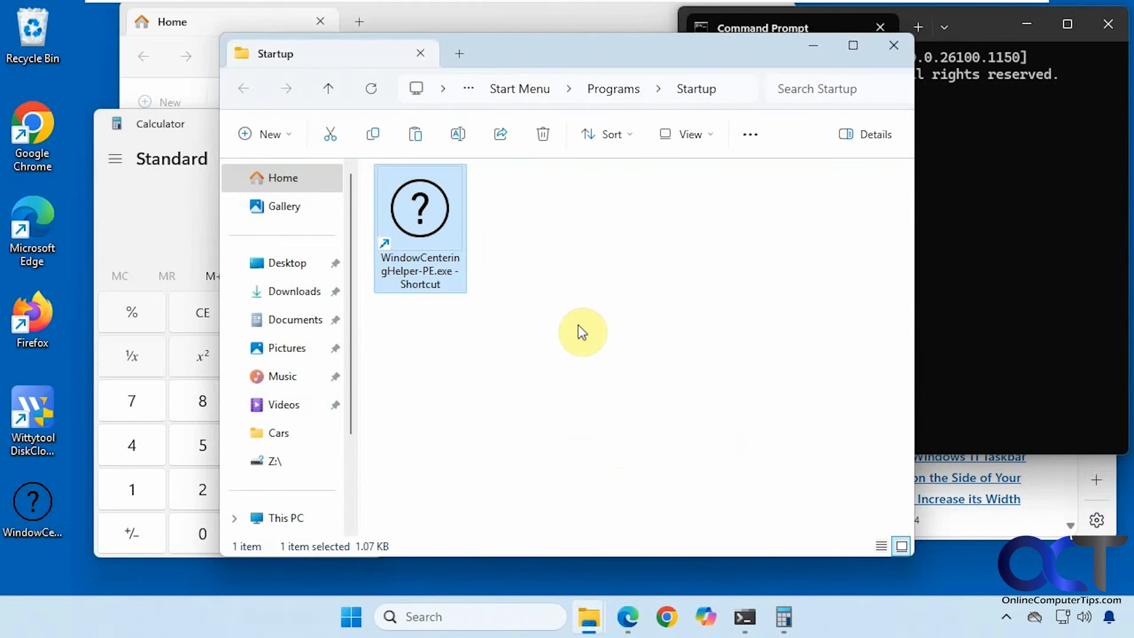
{"action": "left_click", "coordinate": [542, 134]}
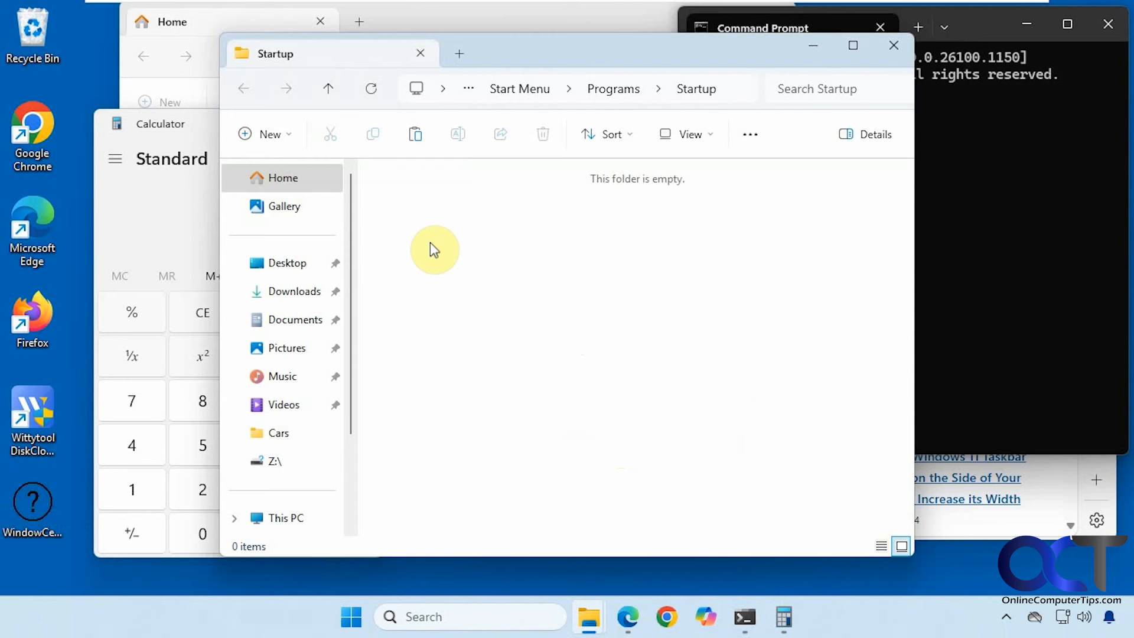
{"action": "mouse_move", "coordinate": [473, 311]}
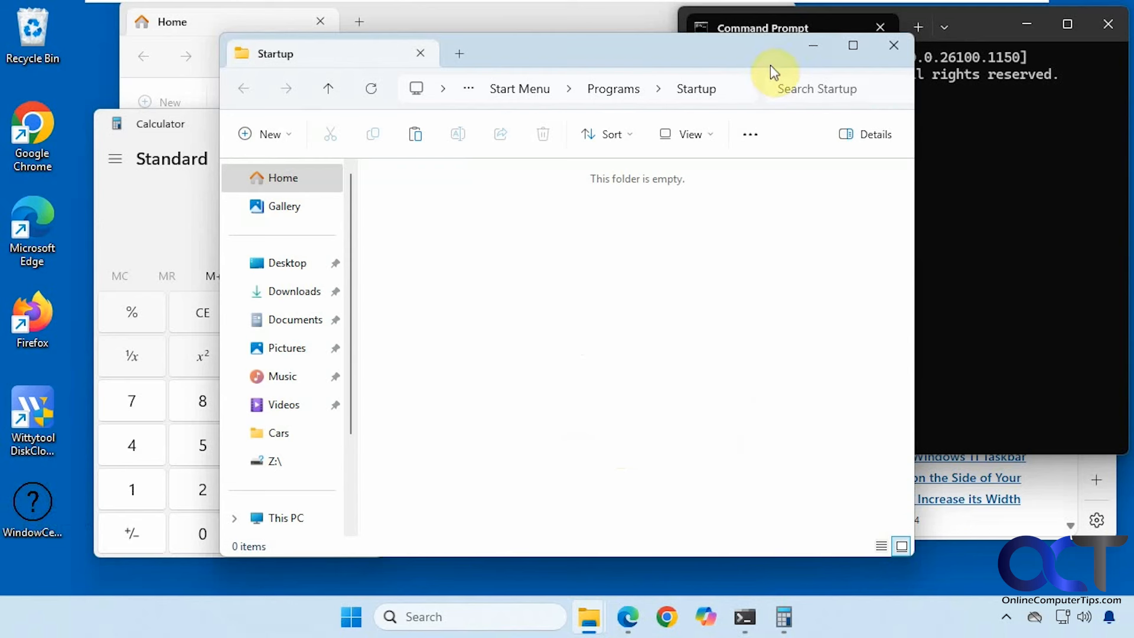
{"action": "mouse_move", "coordinate": [736, 94]}
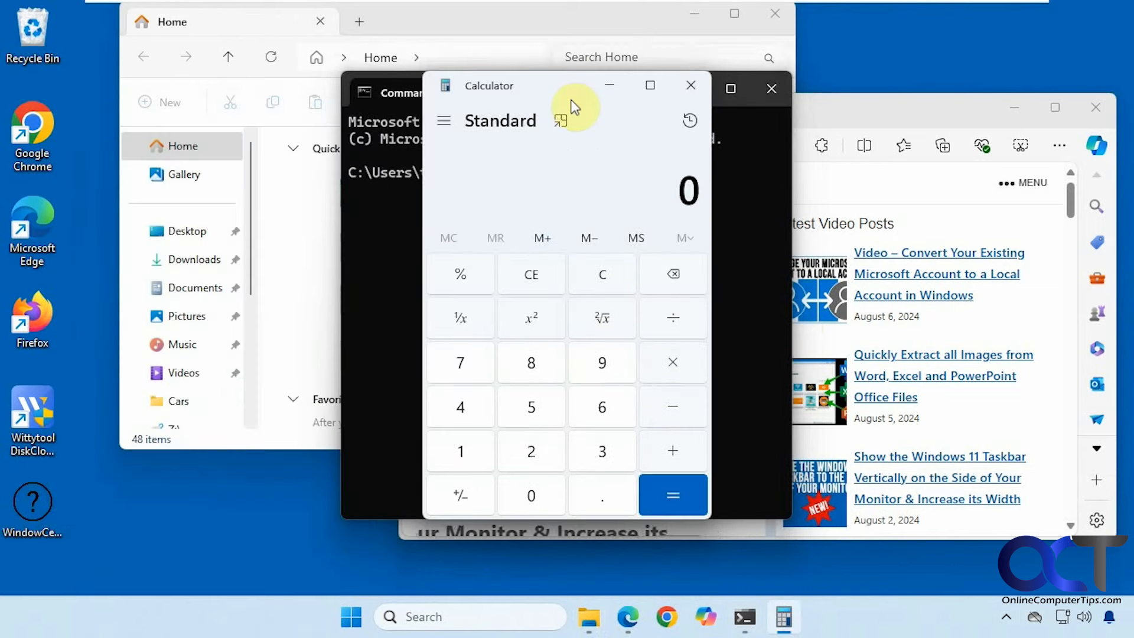
- Focus the browser and another window so the helper centers them on the desktop
{"action": "left_click", "coordinate": [690, 85]}
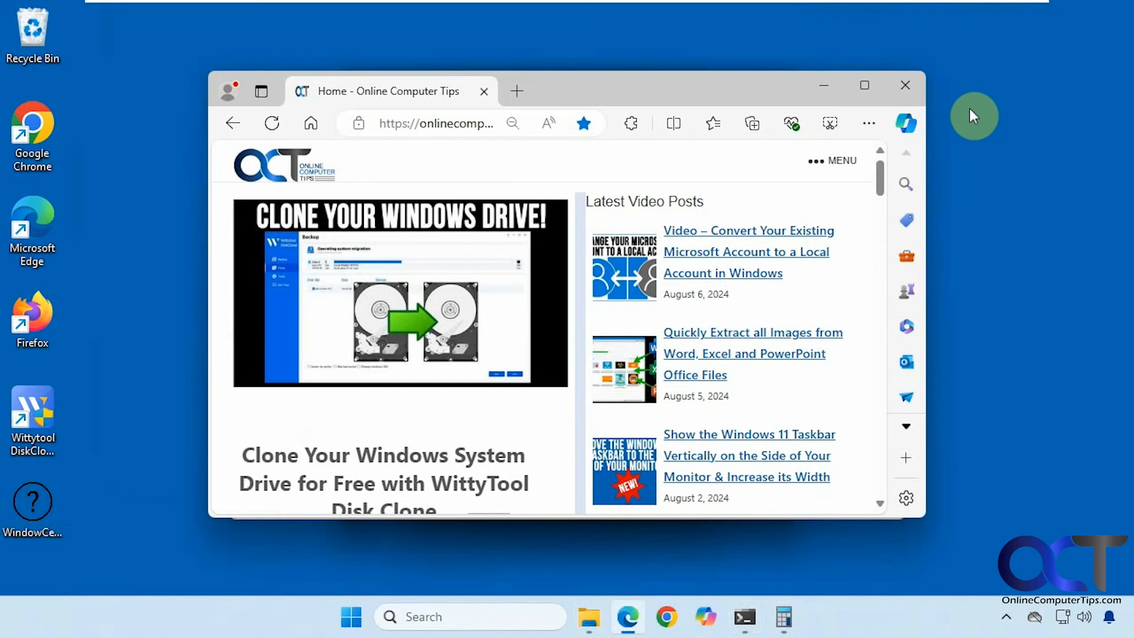
{"action": "left_click", "coordinate": [588, 616]}
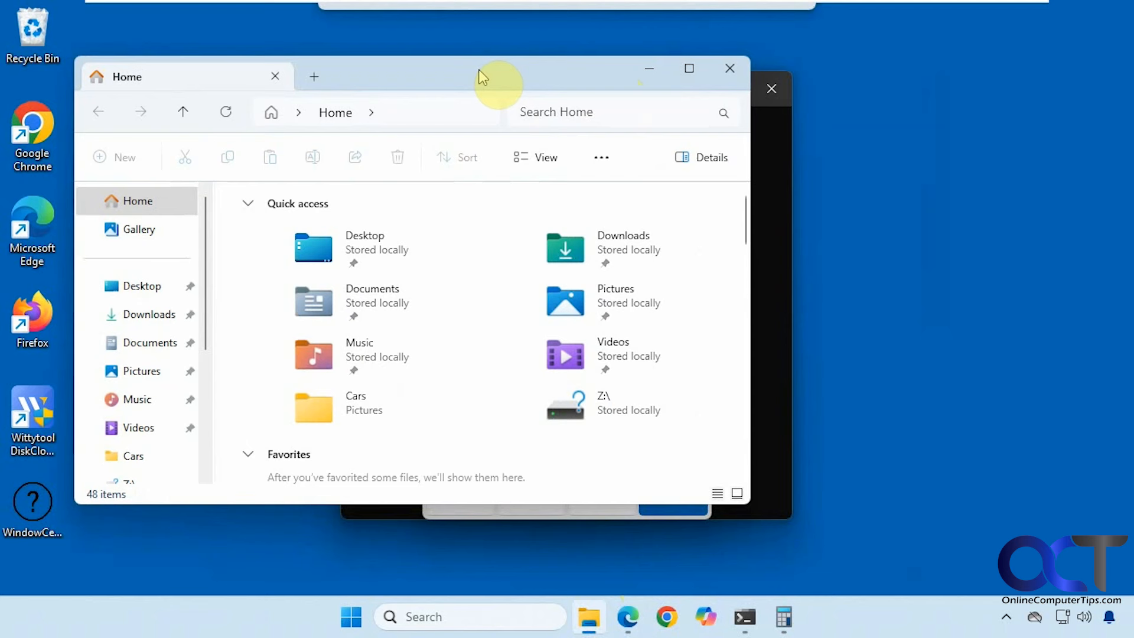
- Drag the File Explorer window off-center so the helper can re-center it
{"action": "left_click_drag", "start_coordinate": [482, 77], "coordinate": [639, 83]}
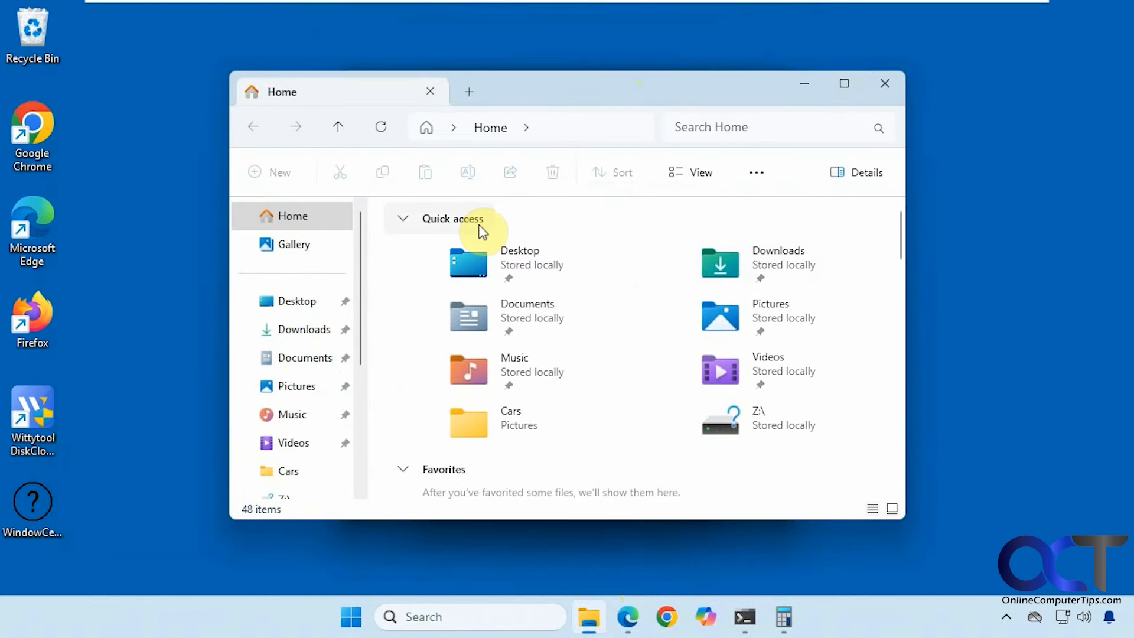
{"action": "mouse_move", "coordinate": [235, 320]}
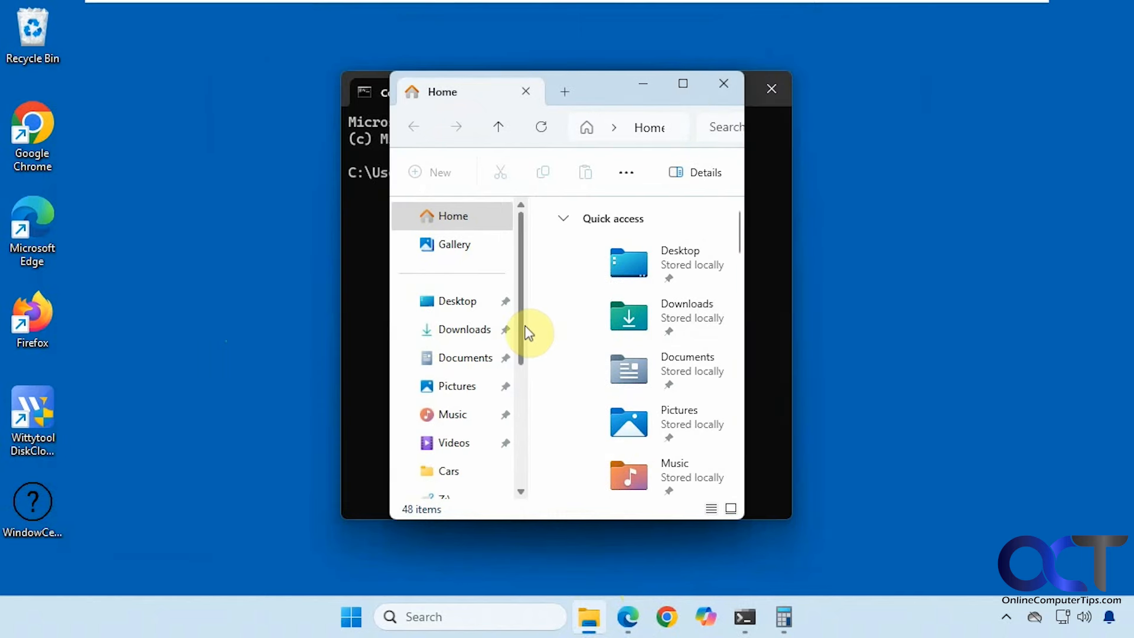
{"action": "mouse_move", "coordinate": [369, 460]}
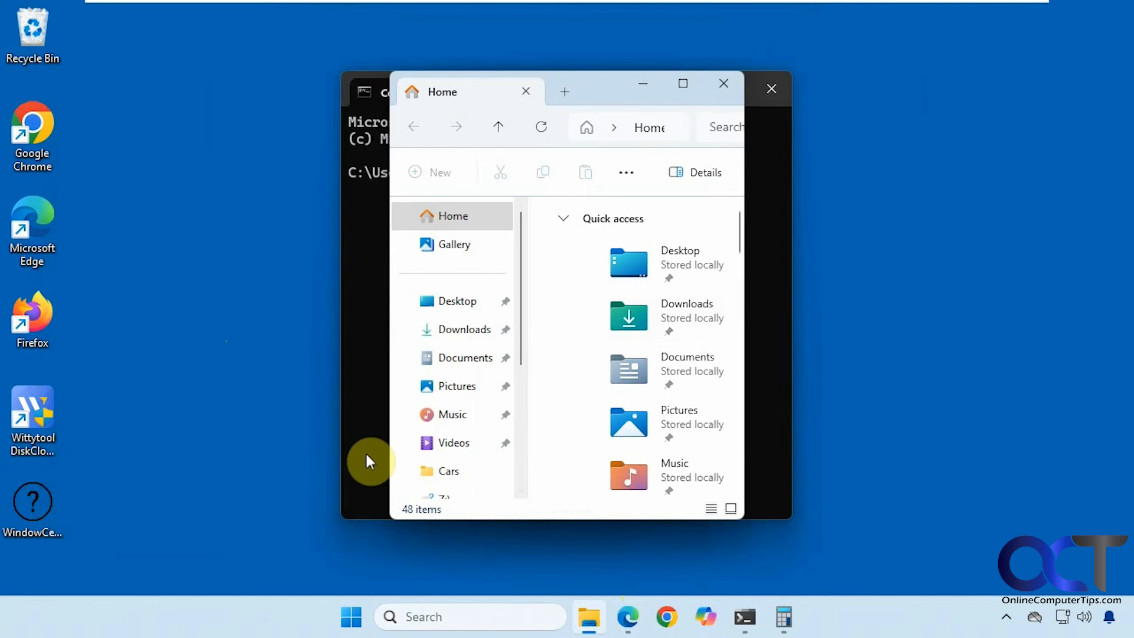
{"action": "mouse_move", "coordinate": [355, 463]}
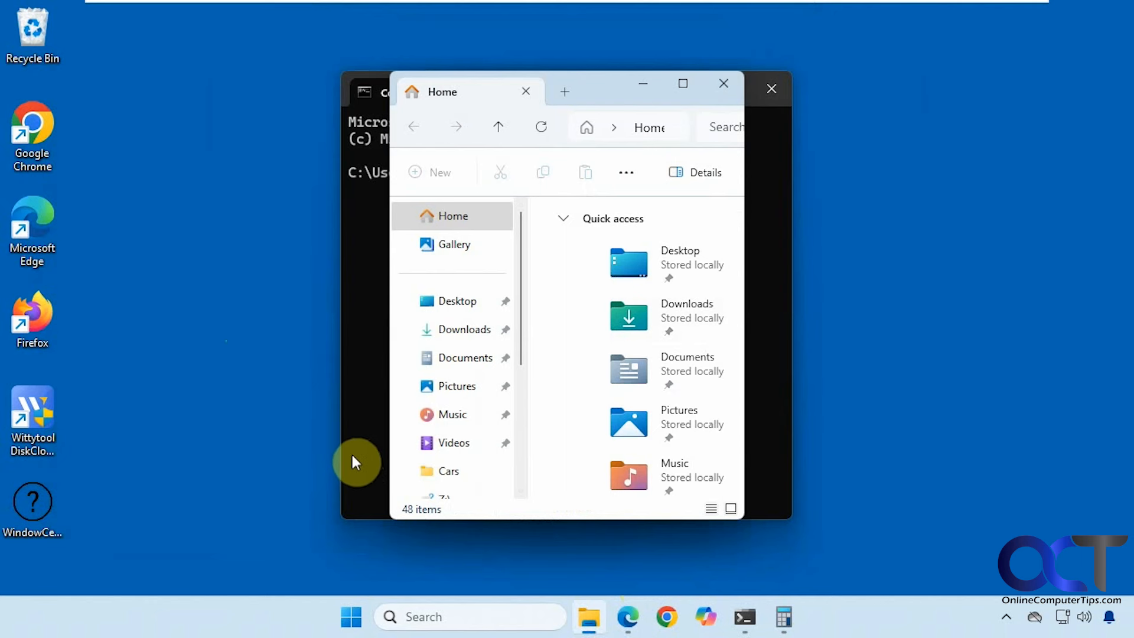
{"action": "mouse_move", "coordinate": [296, 444]}
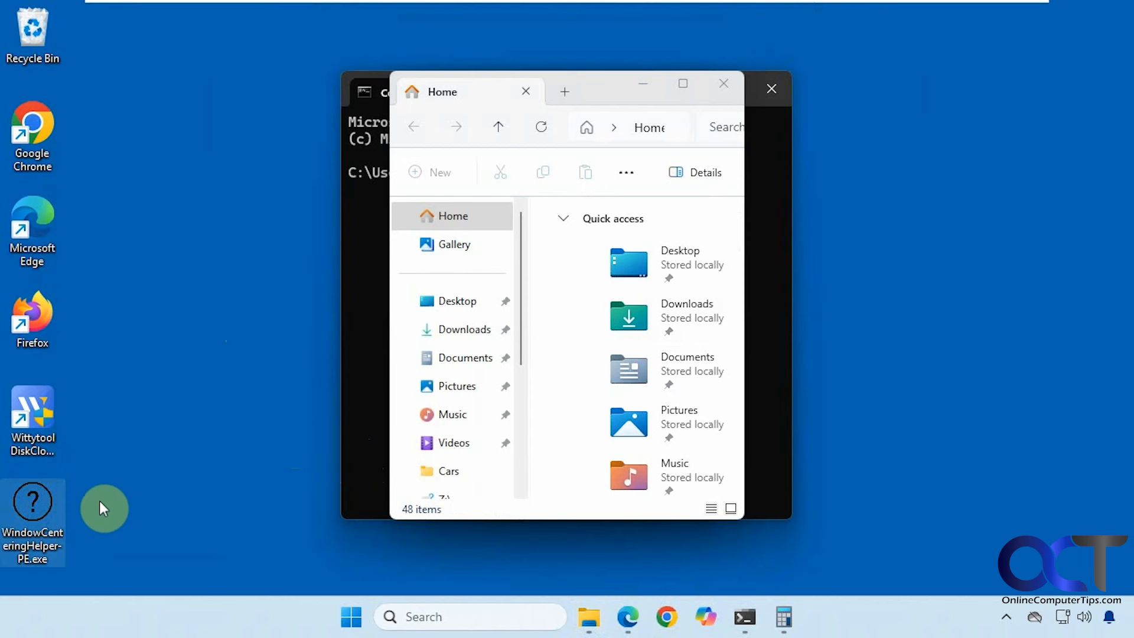
{"action": "mouse_move", "coordinate": [183, 586]}
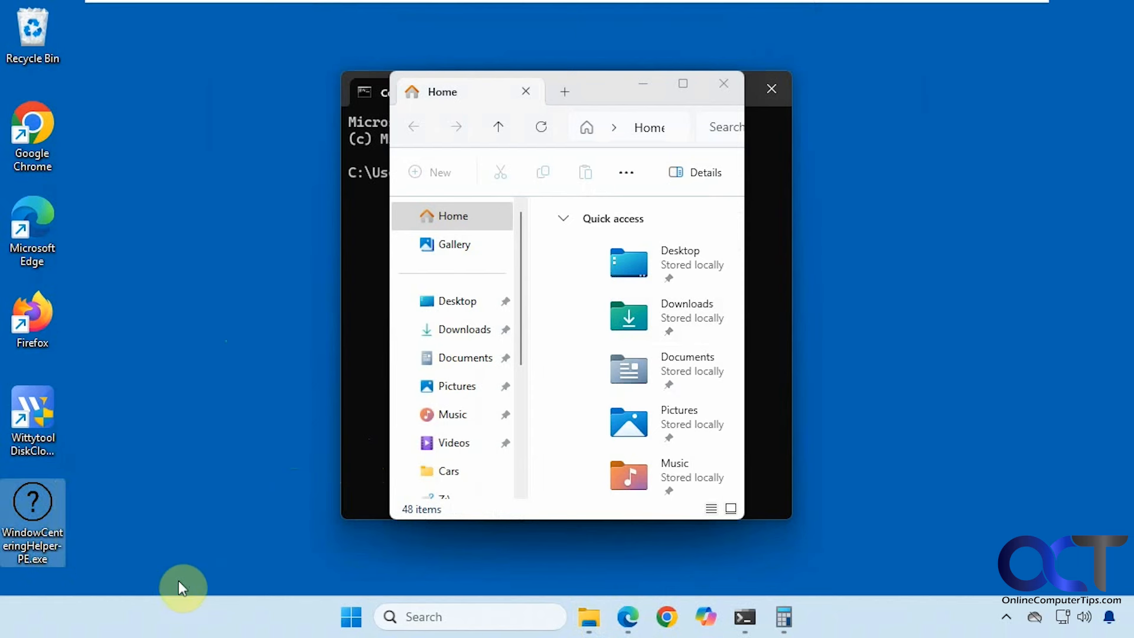
{"action": "mouse_move", "coordinate": [32, 506]}
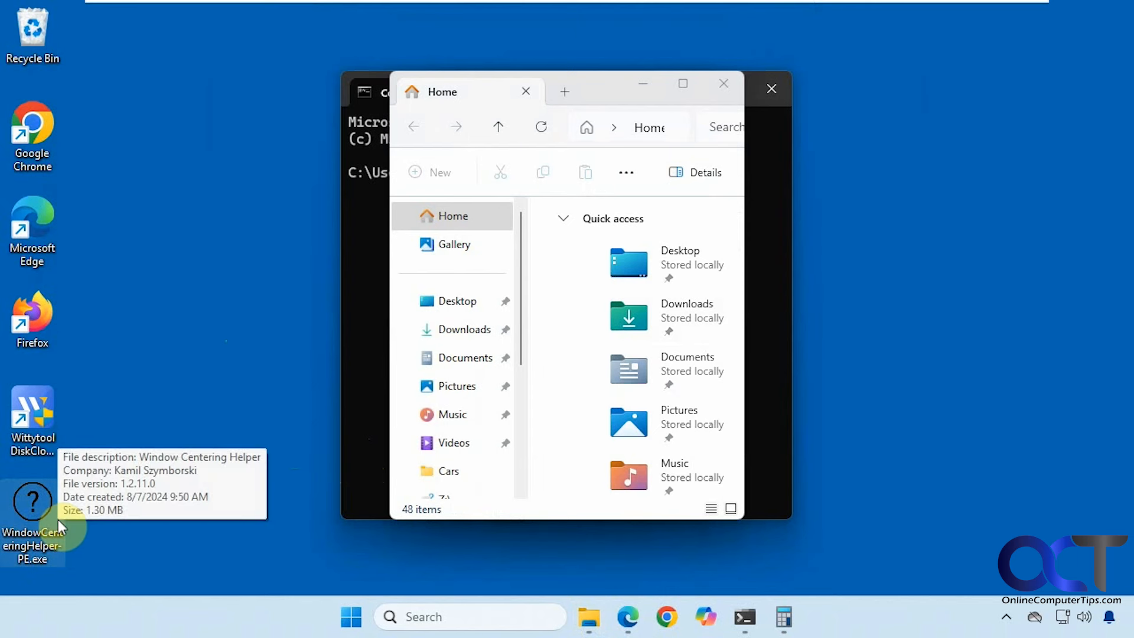